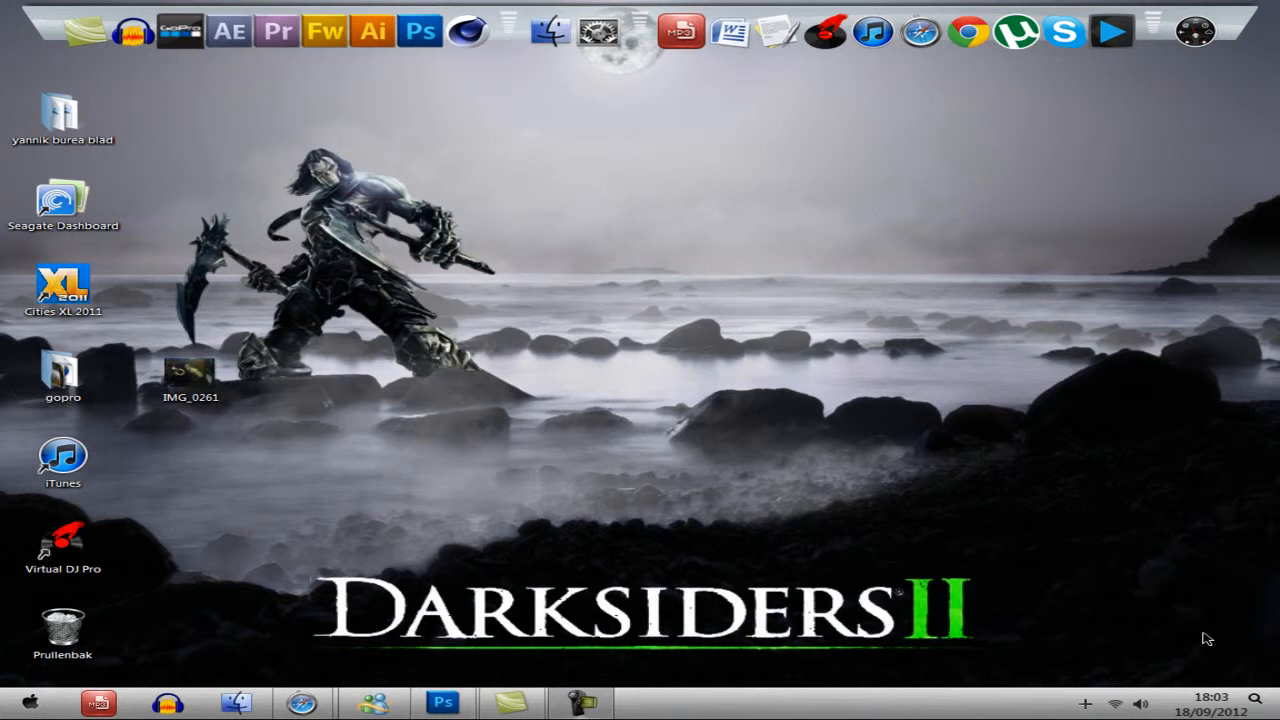
mouse_move(432, 415)
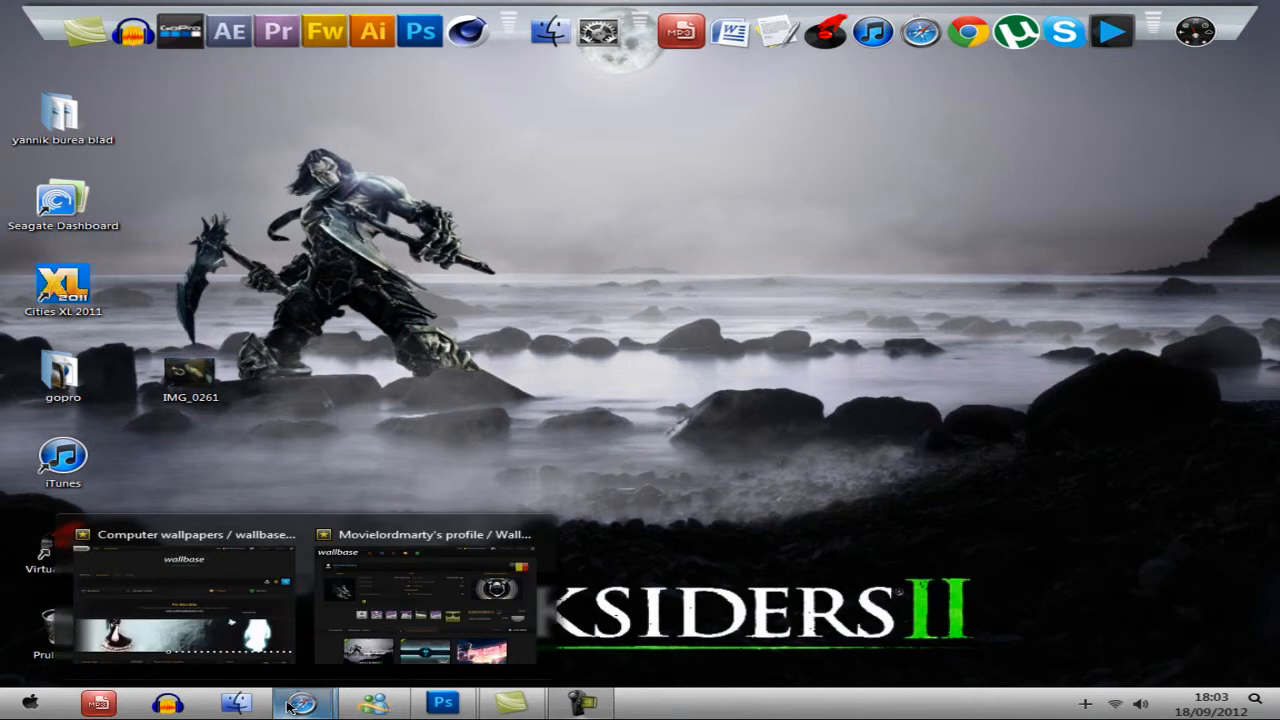
Bring up the 'Computer wallpapers / wallbase' browser window from the taskbar
click(425, 590)
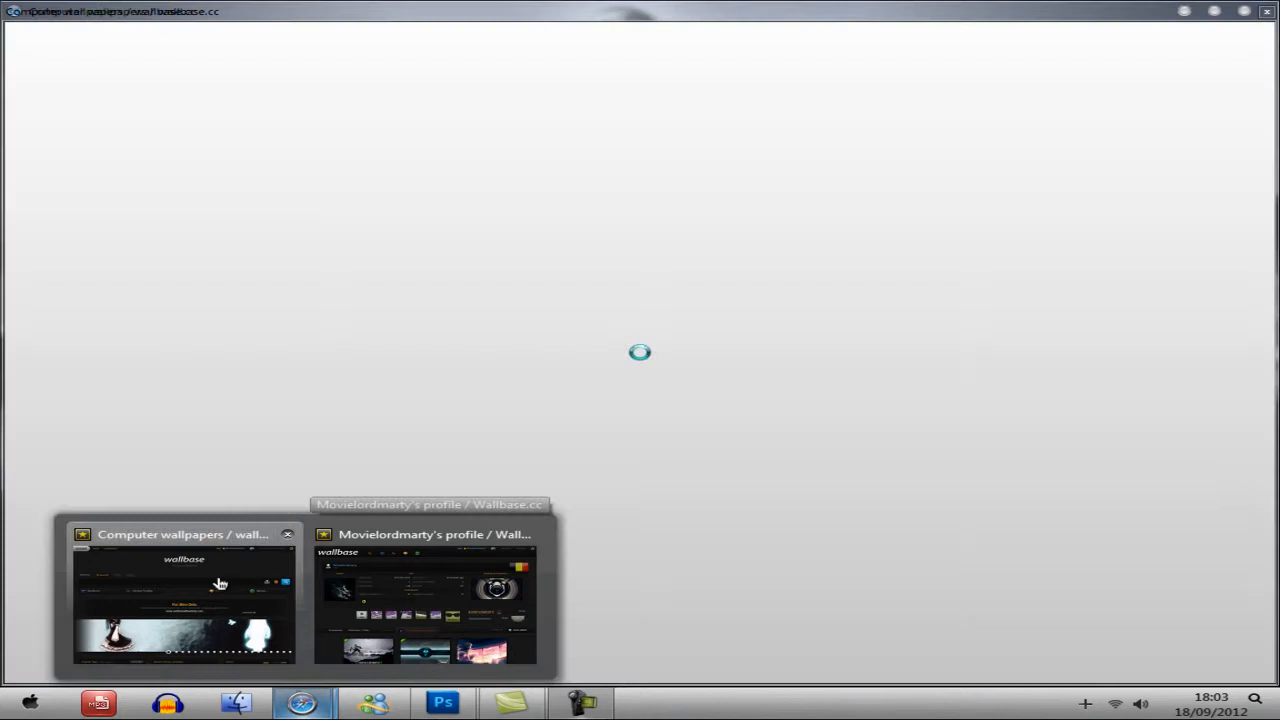
Close the Wallbase home page window from its taskbar preview
click(184, 595)
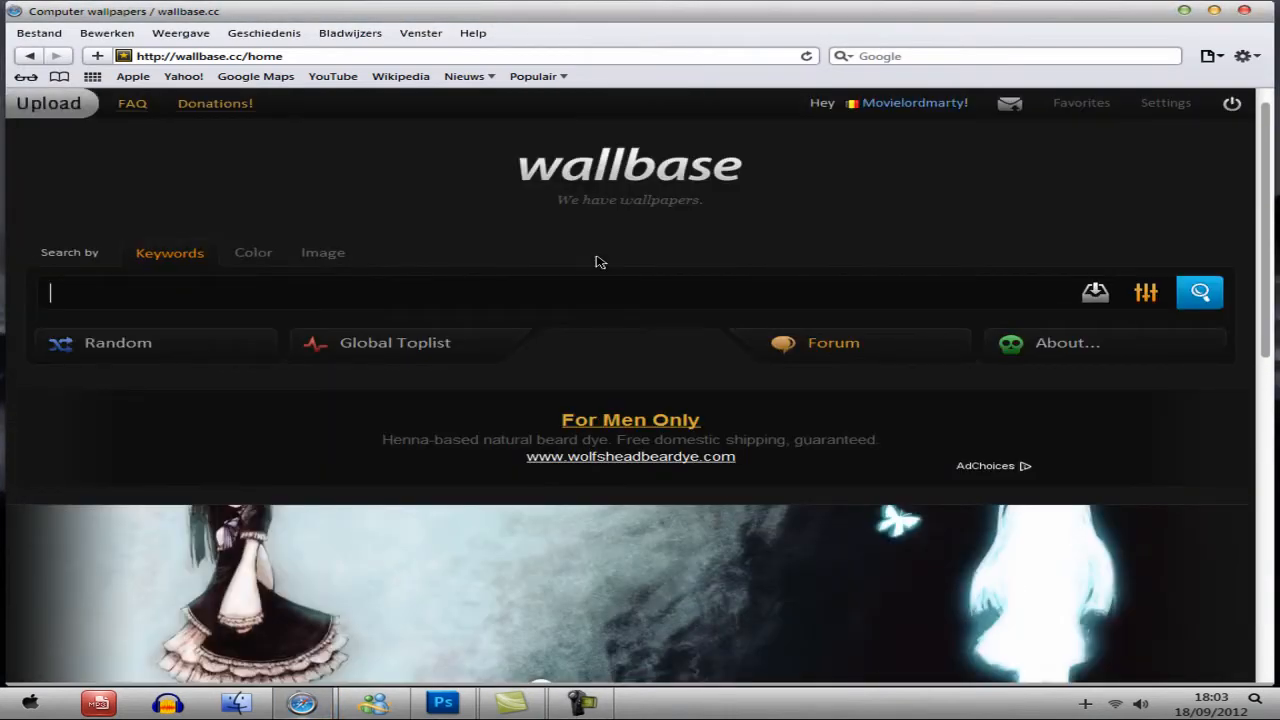
mouse_move(565, 182)
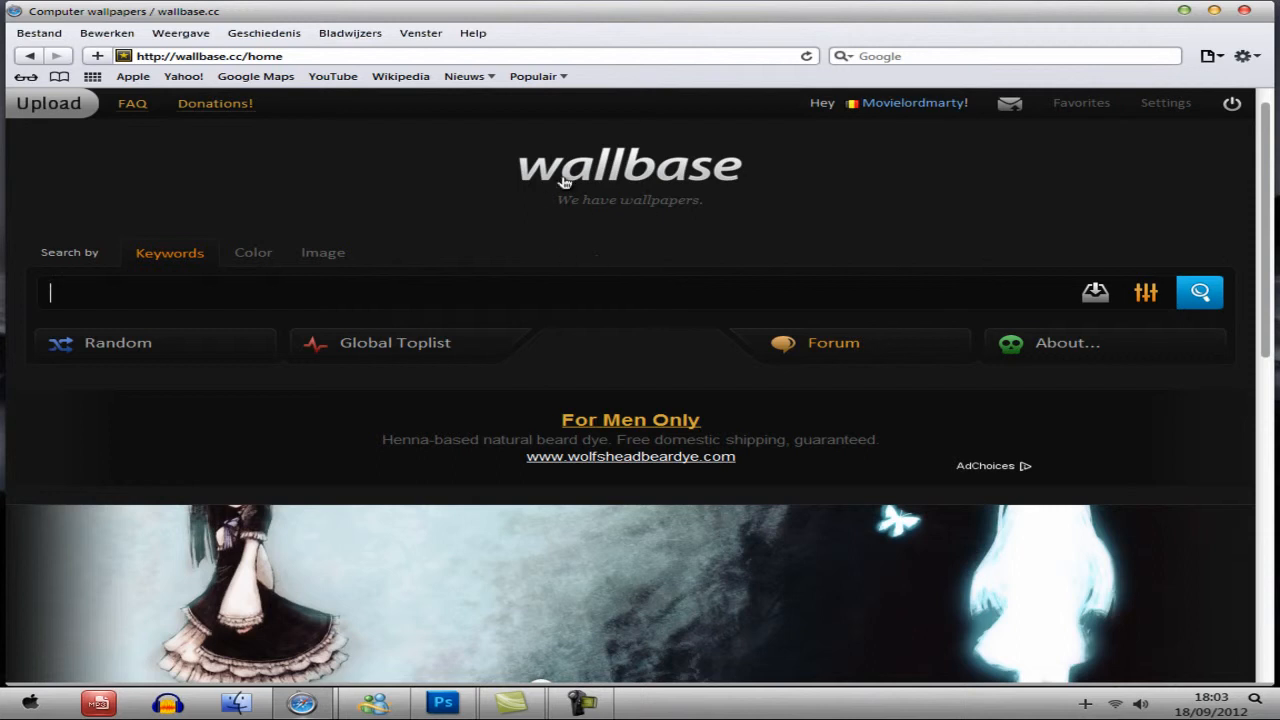
mouse_move(757, 331)
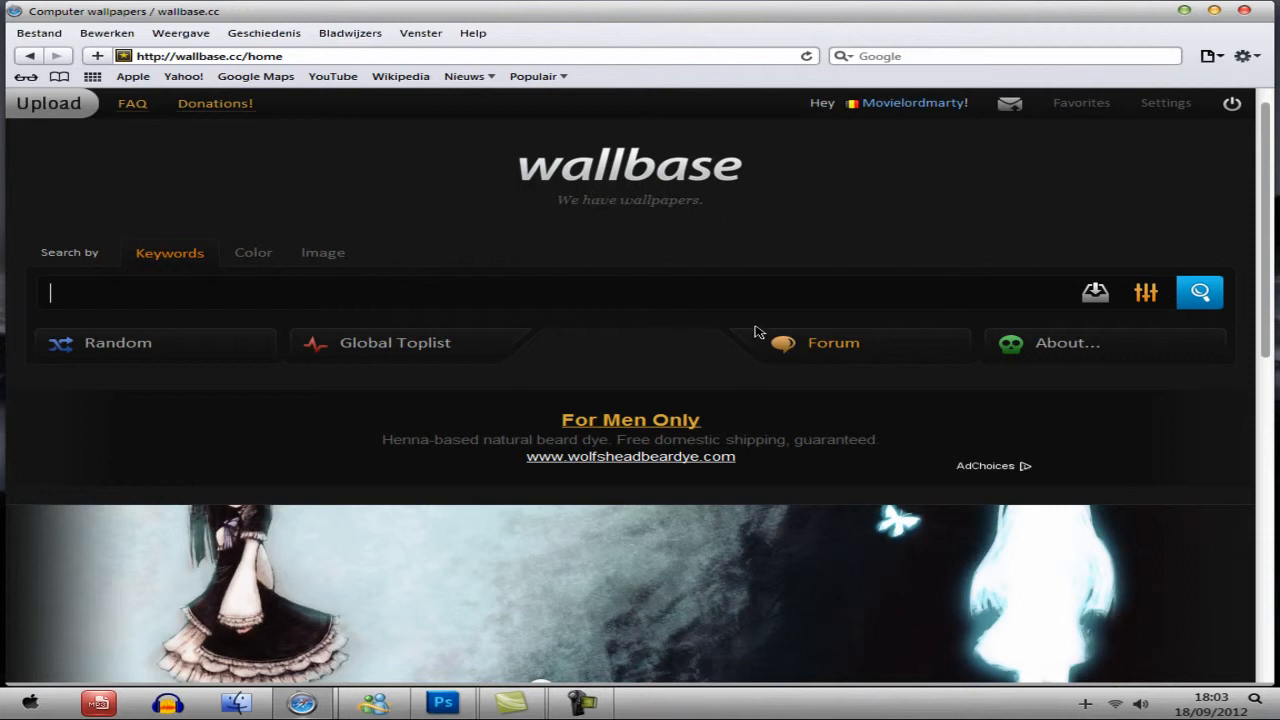
mouse_move(887, 208)
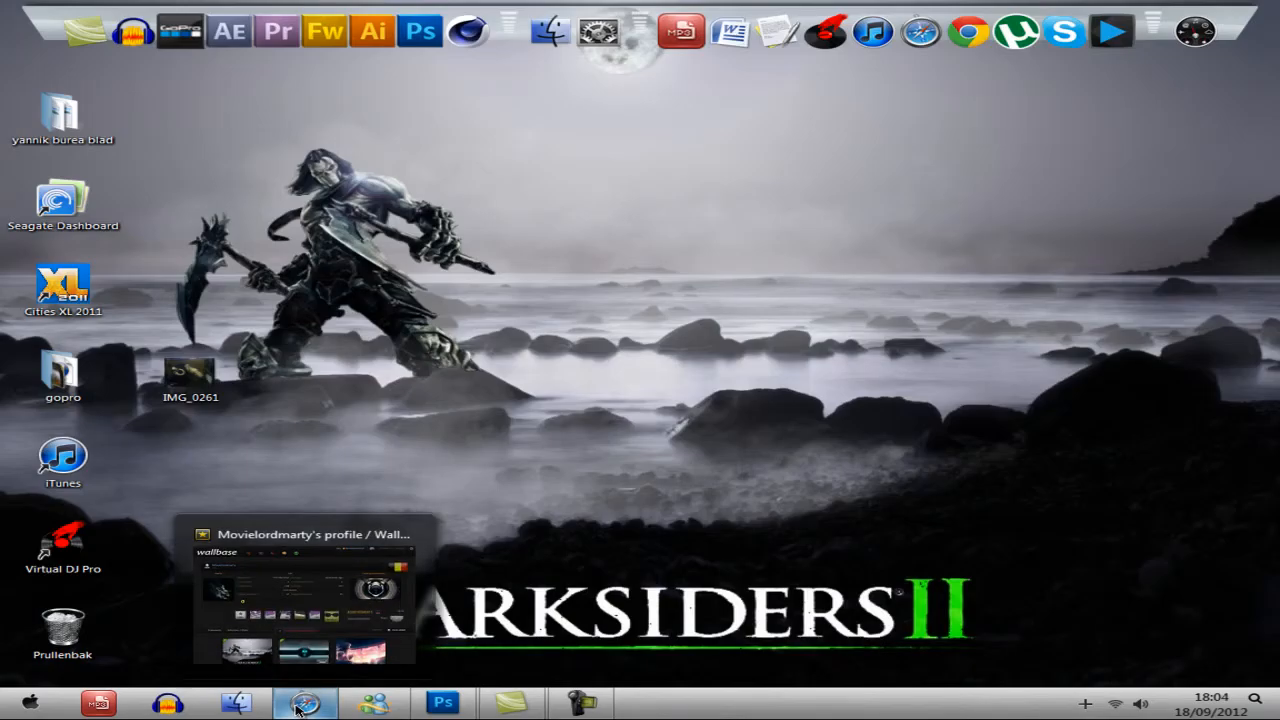
Bring up the Wallbase profile window and scroll through its uploaded wallpapers
click(305, 703)
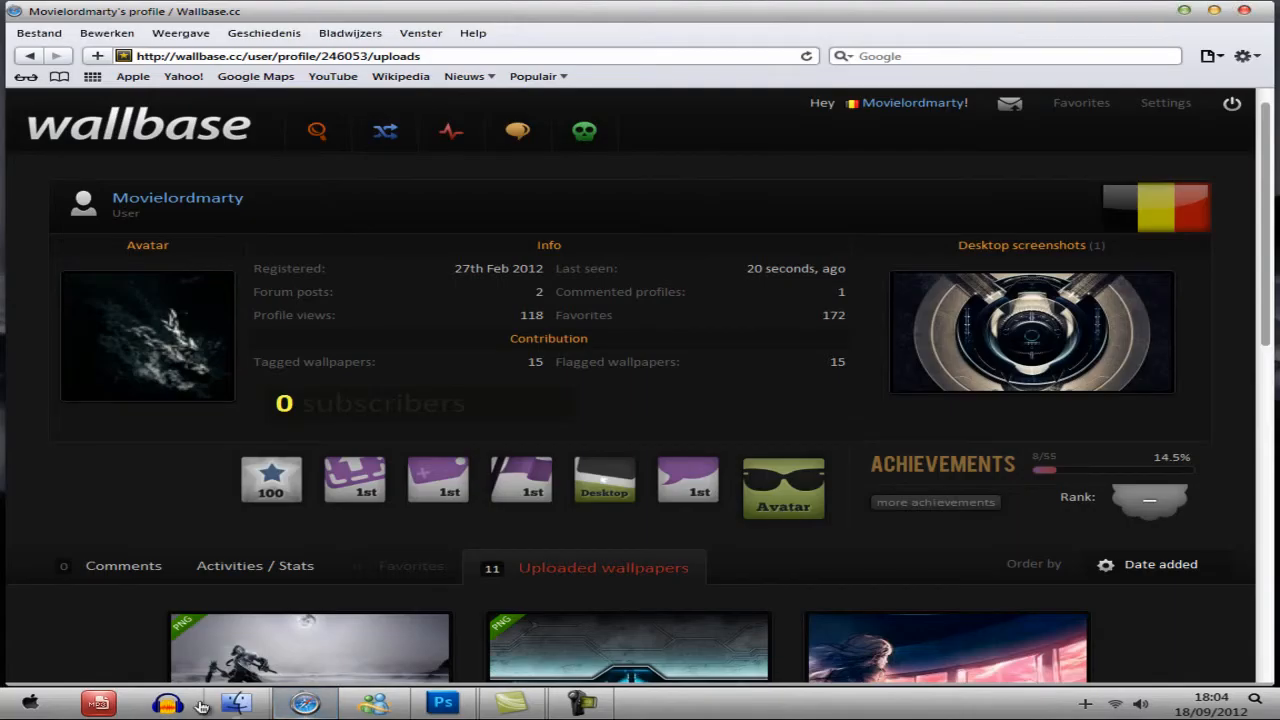
scroll(down, 3)
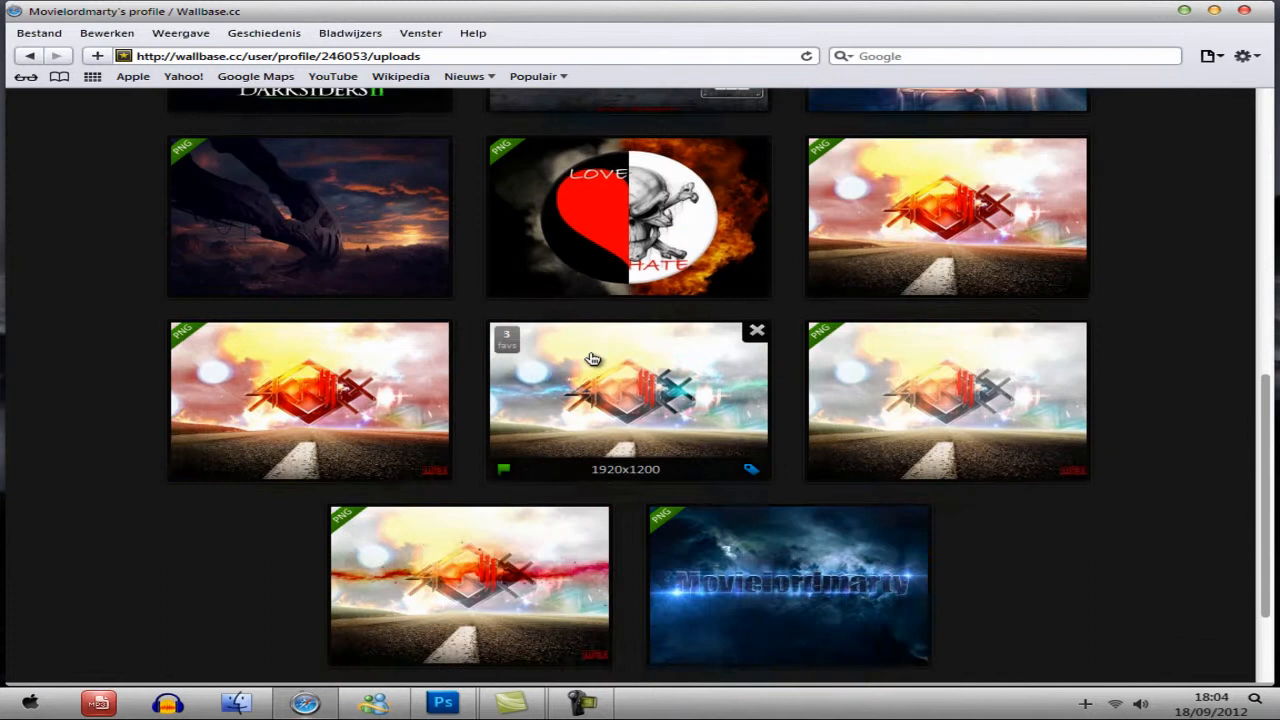
scroll(up, 3)
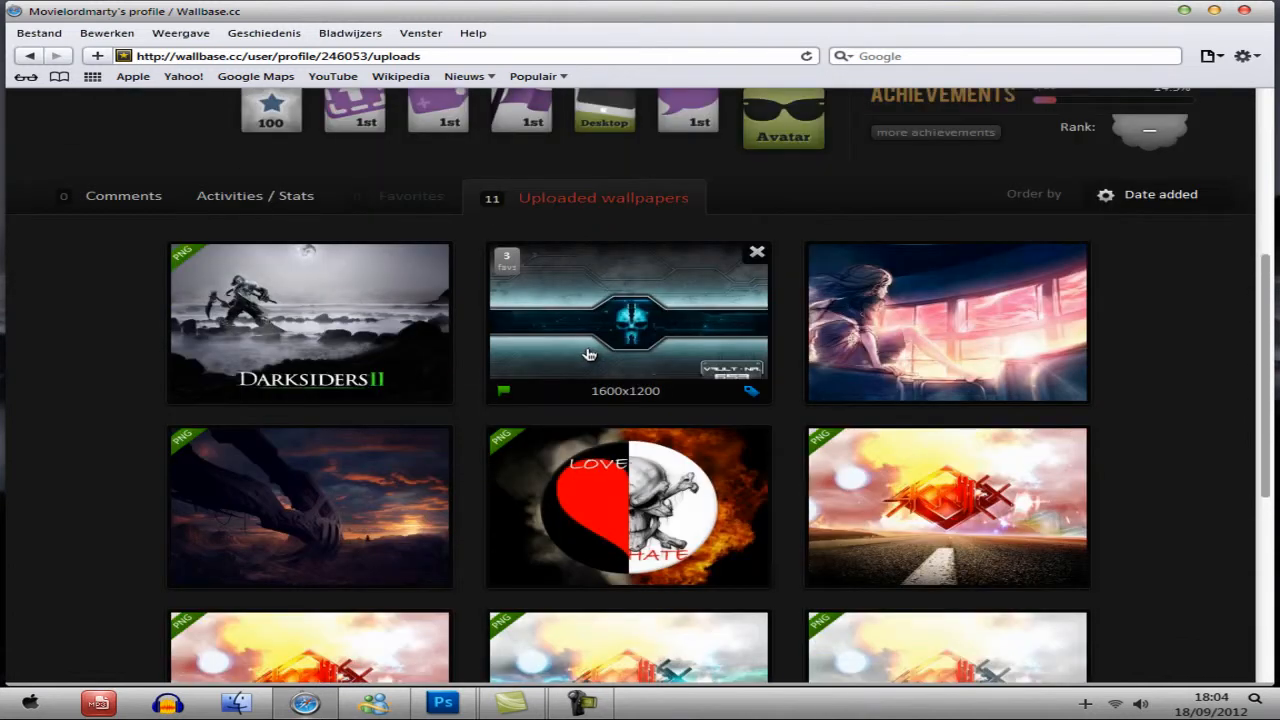
View the Darksiders II wallpaper at full width, then return to the uploads list
click(628, 322)
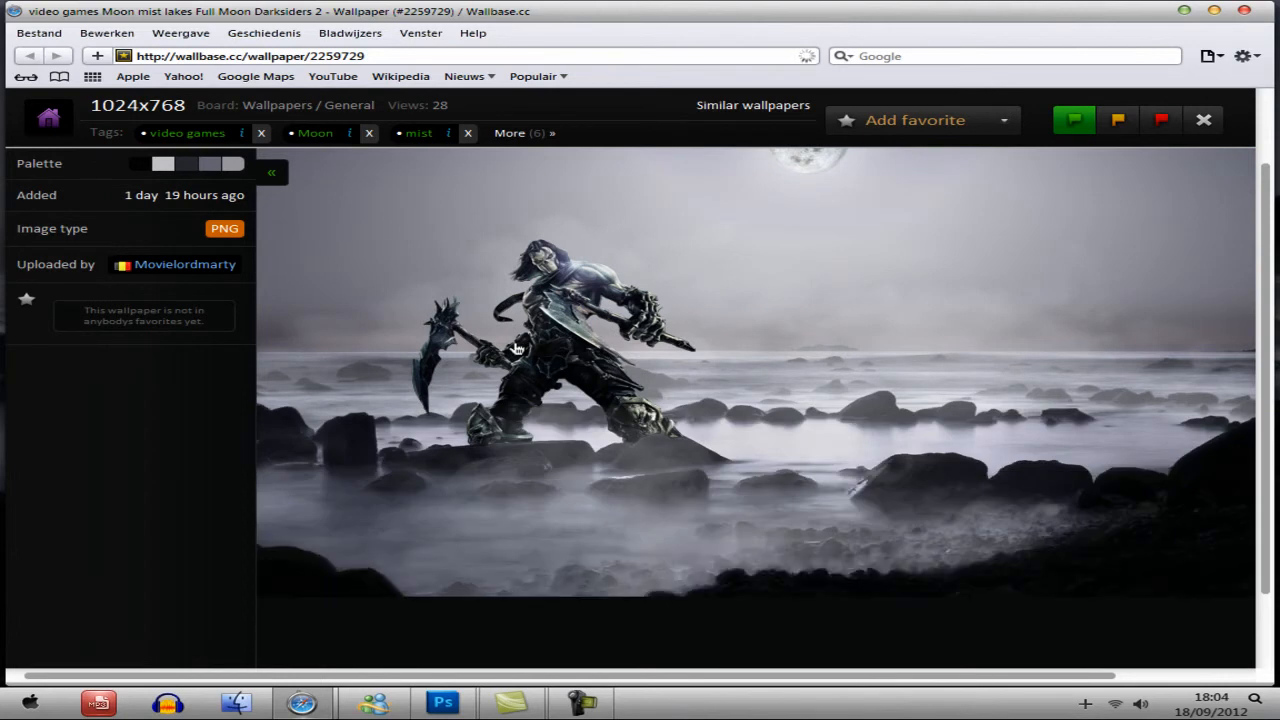
click(271, 172)
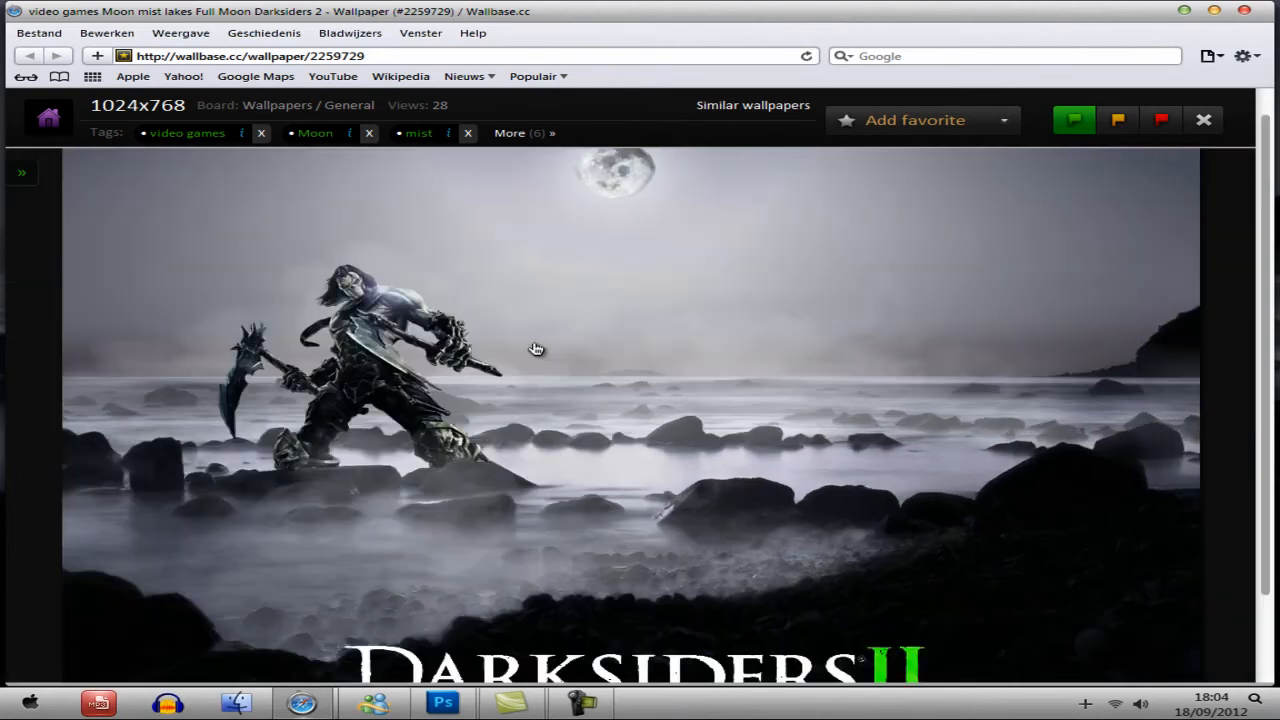
scroll(down, 3)
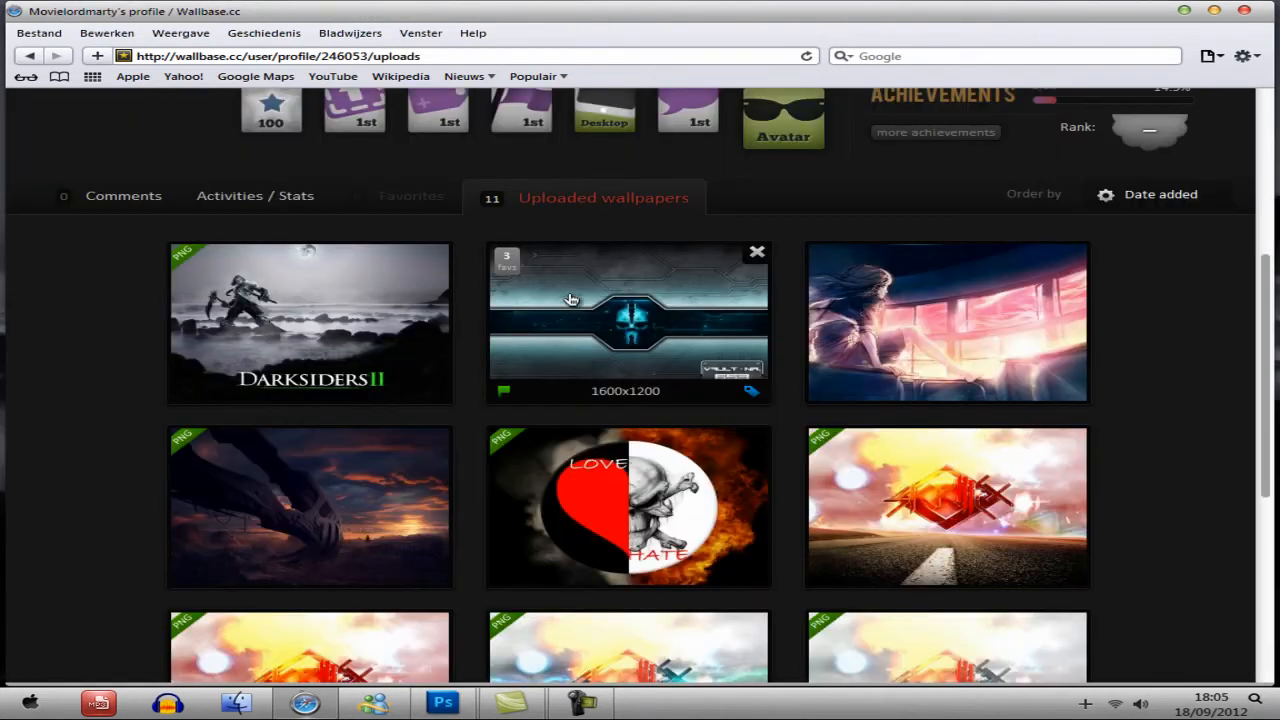
click(628, 322)
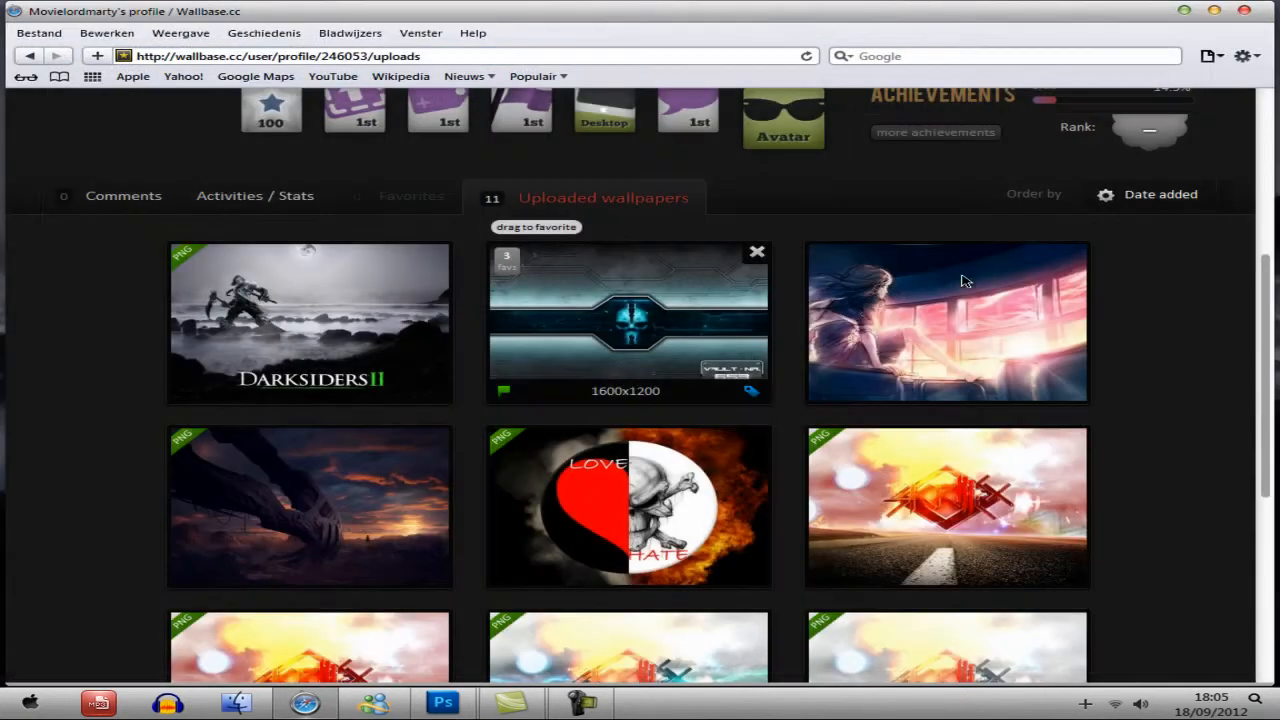
scroll(down, 3)
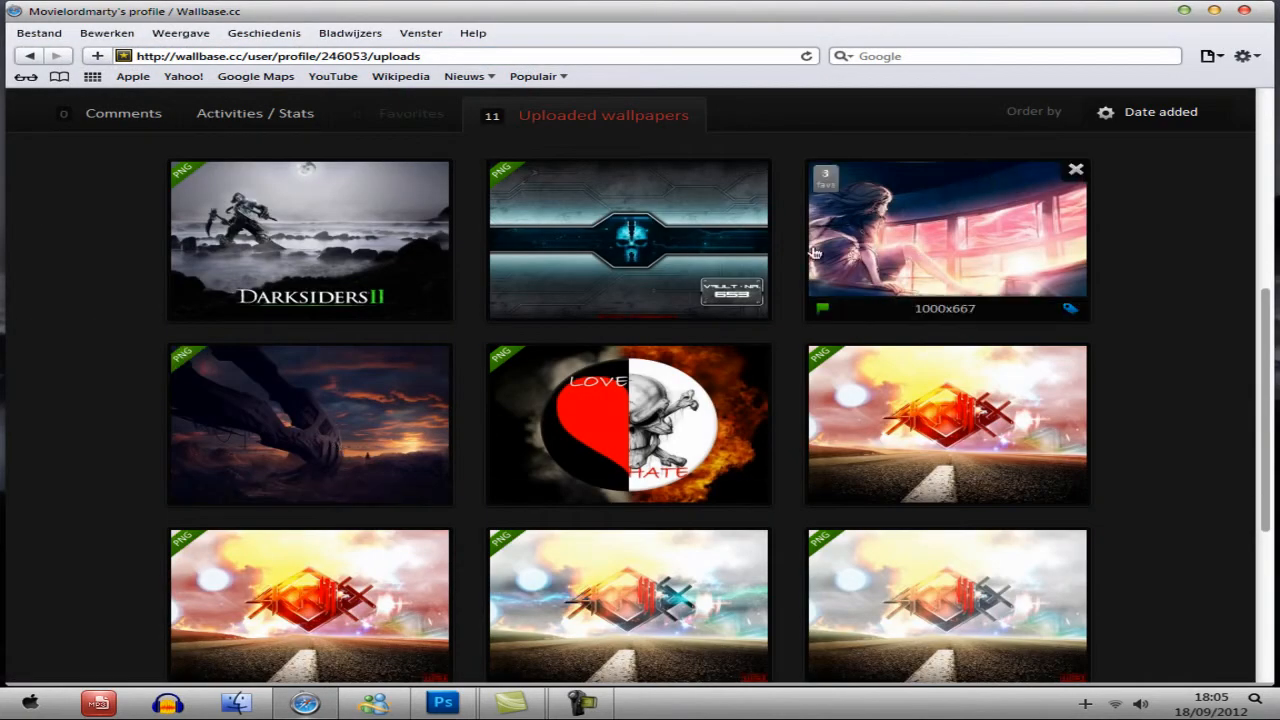
scroll(down, 3)
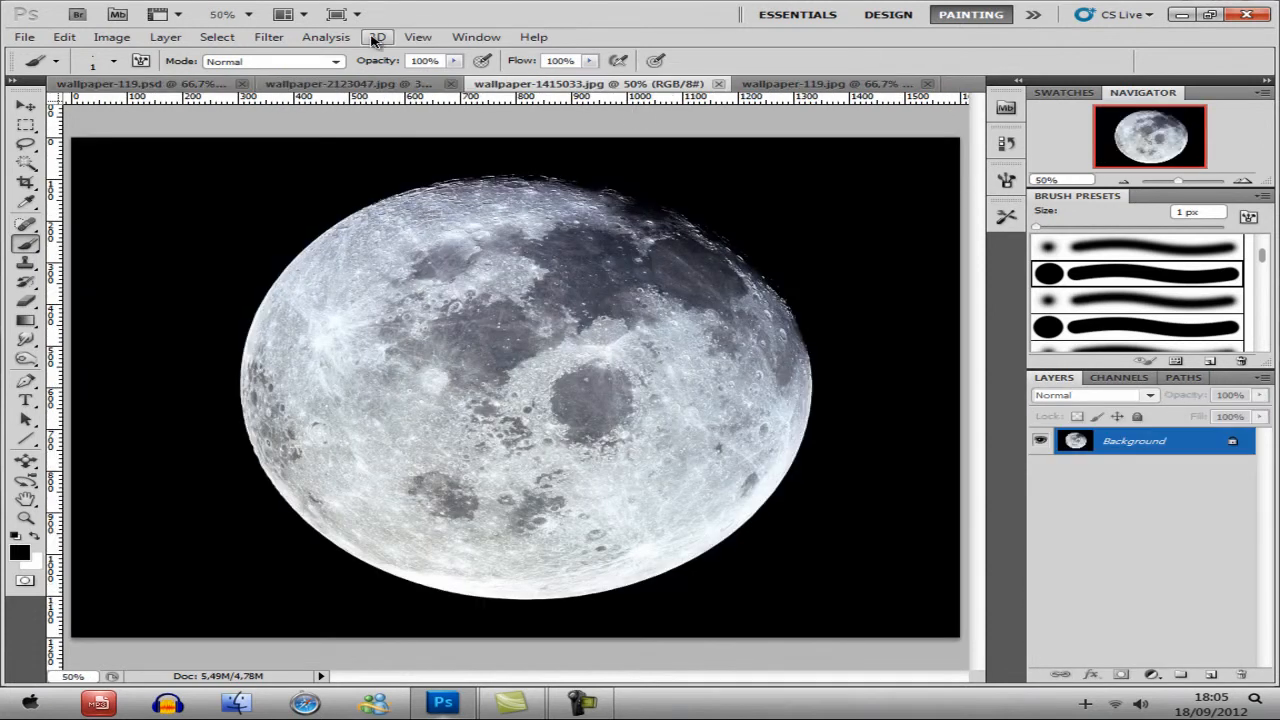
Check the wallpaper-2123047.jpg character image, then switch to the wallpaper-119.psd composition
click(350, 83)
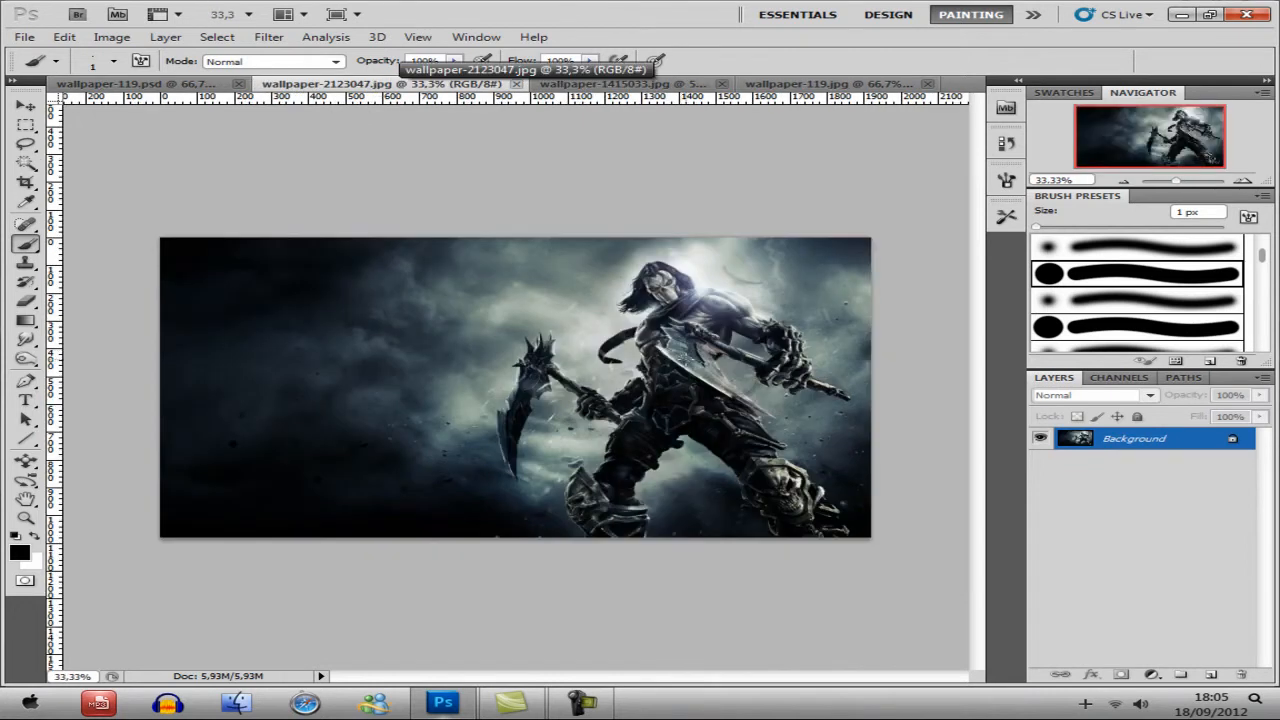
click(100, 83)
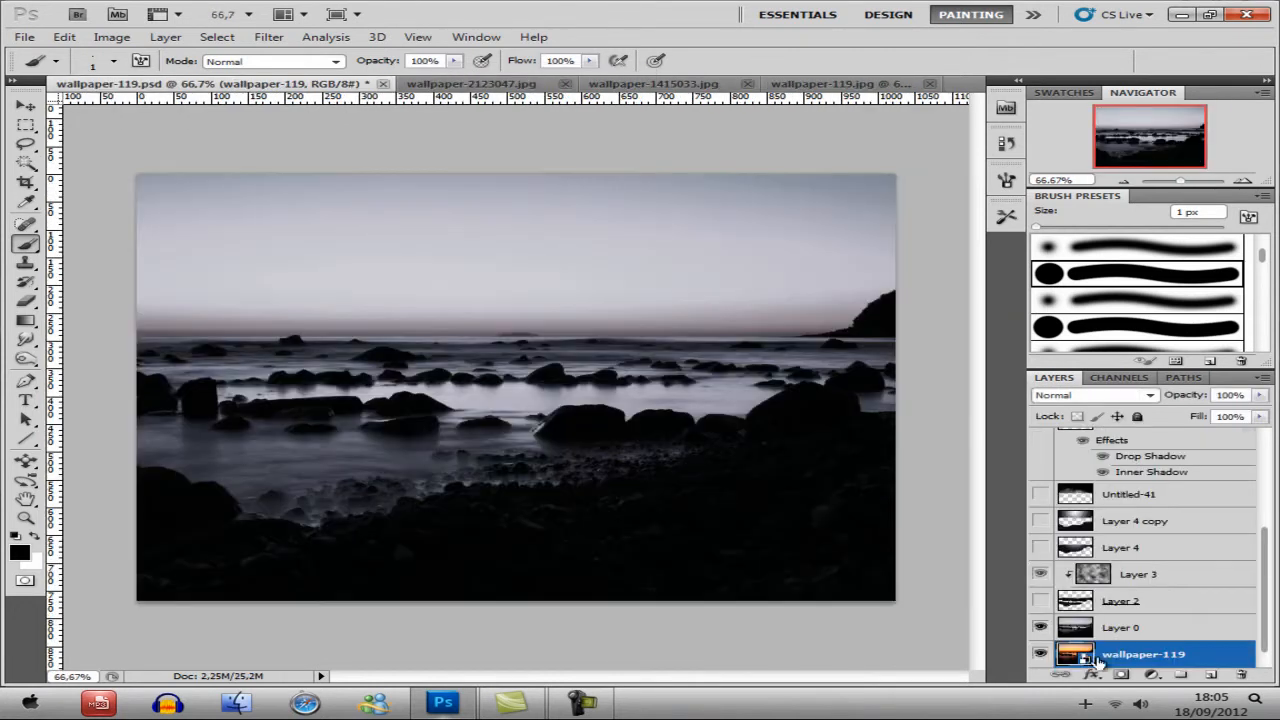
Show Layer 2, the Layer 4 mist layers and the Untitled-41 fog layer
click(1040, 600)
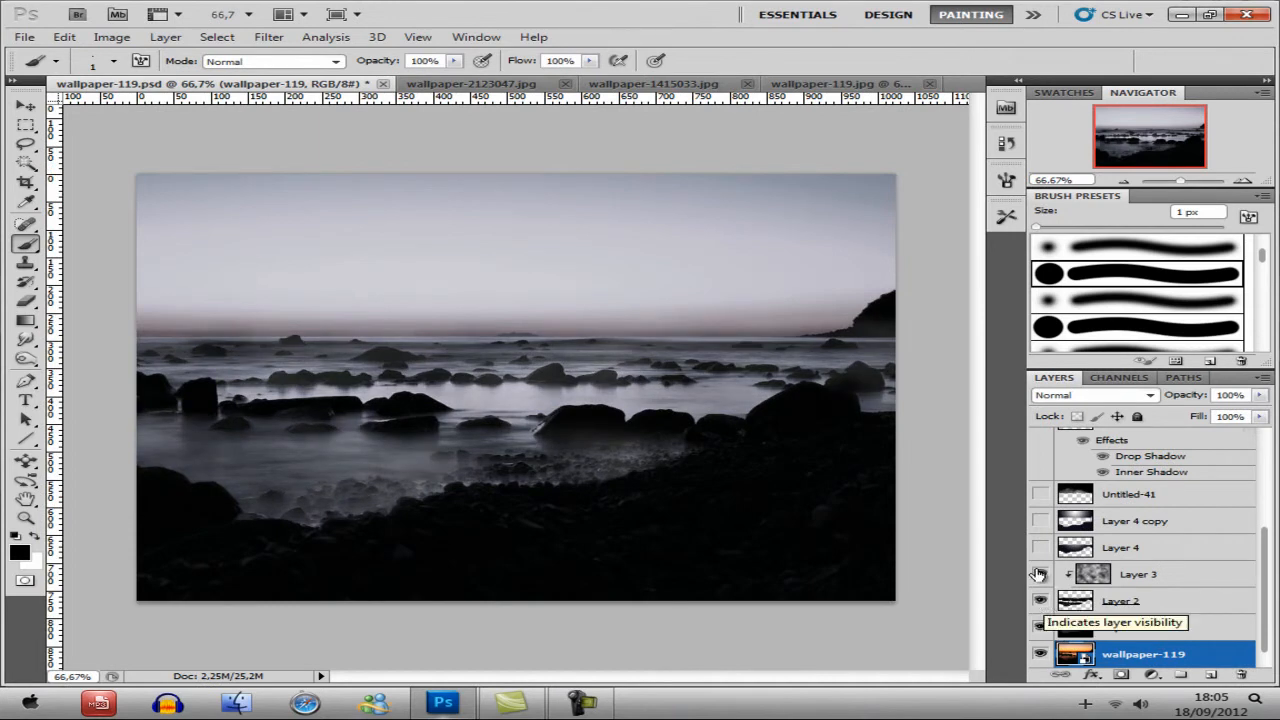
click(1039, 521)
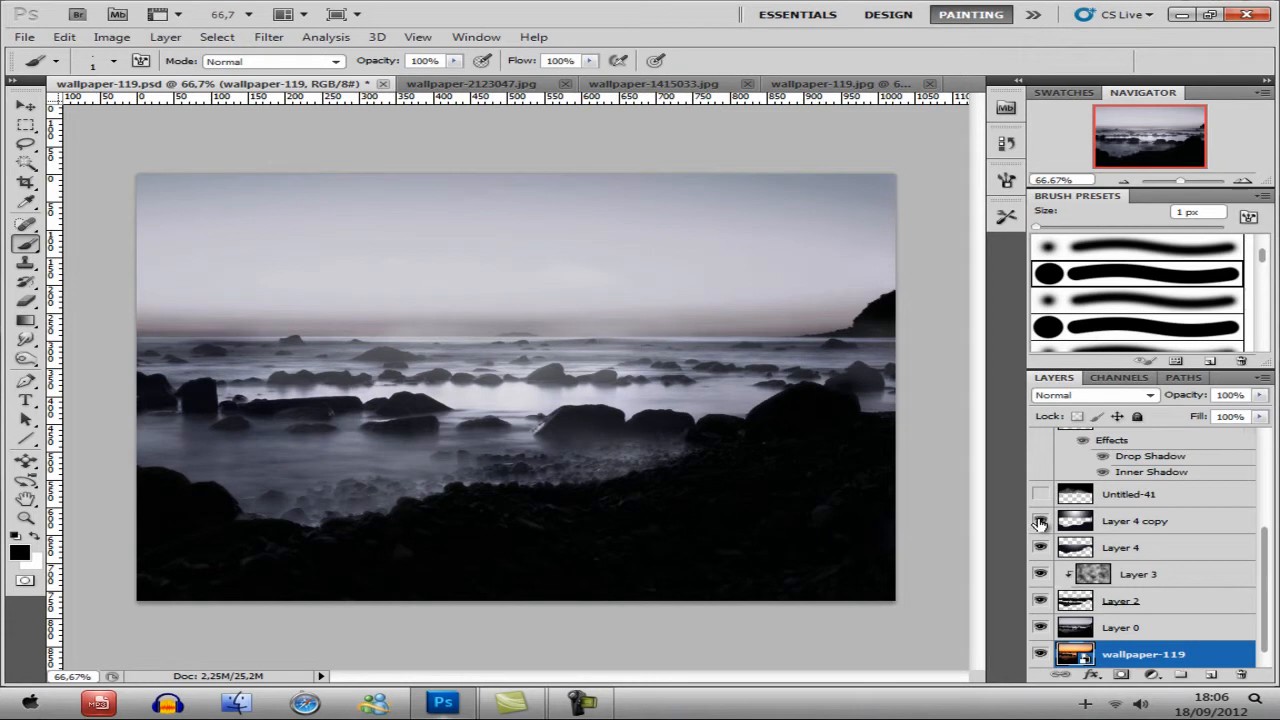
click(1040, 520)
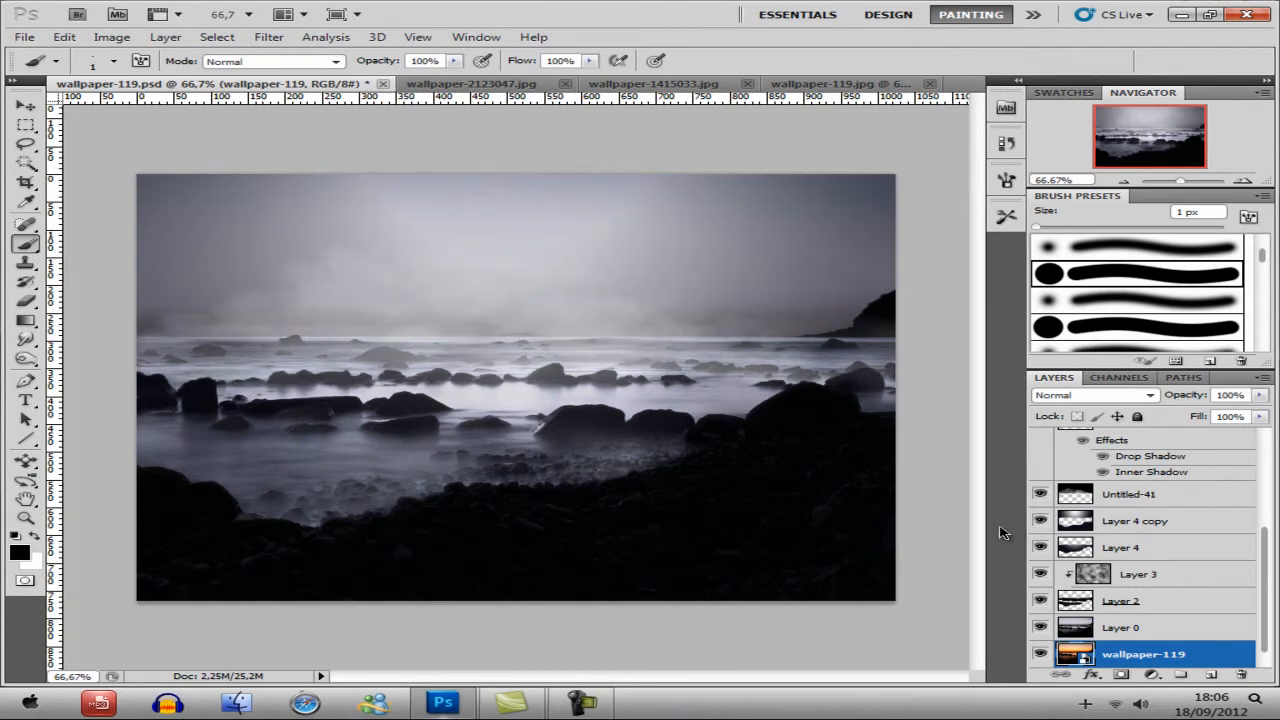
scroll(up, 3)
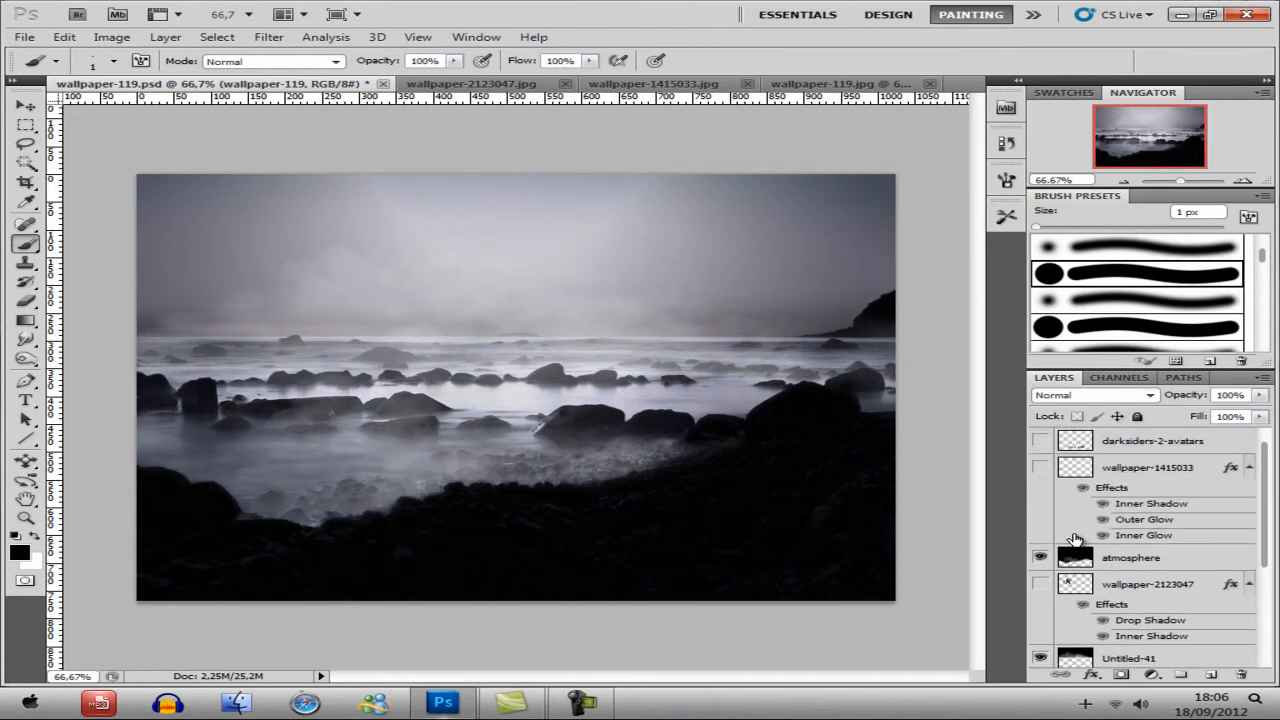
Show the darksiders-2-avatars, wallpaper-1415033 and wallpaper-2123047 layers
click(1040, 441)
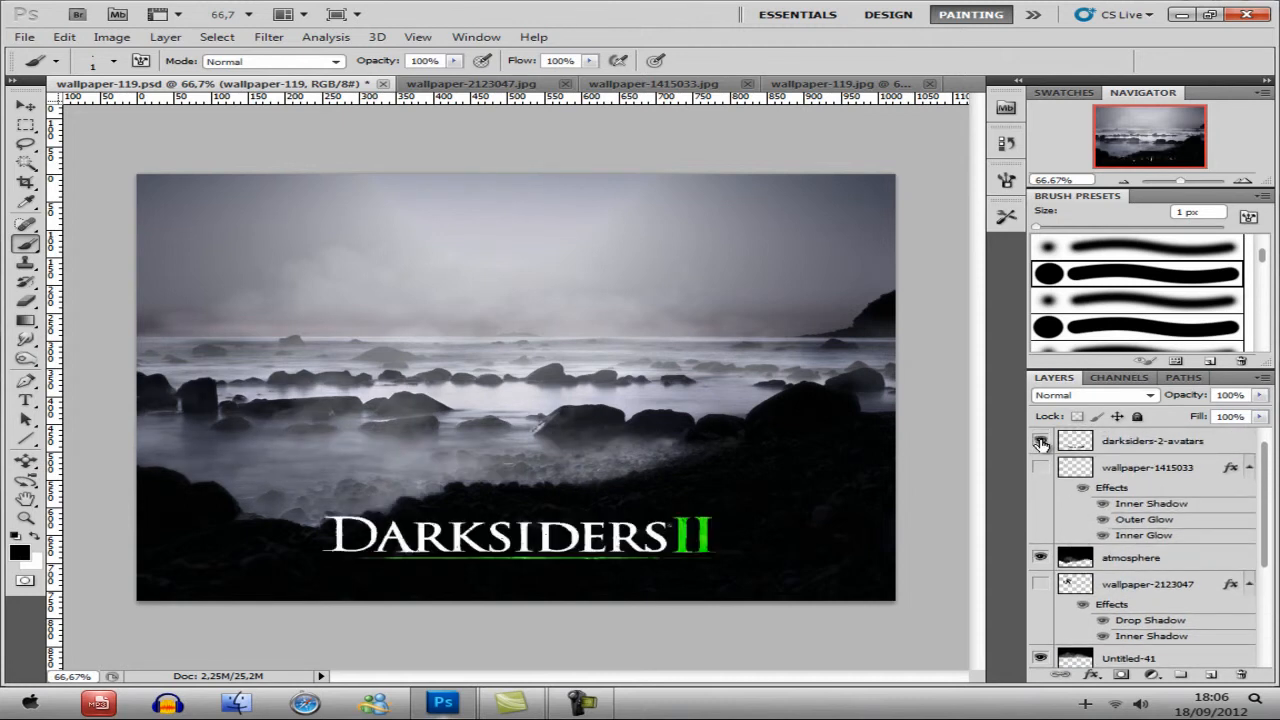
click(1041, 441)
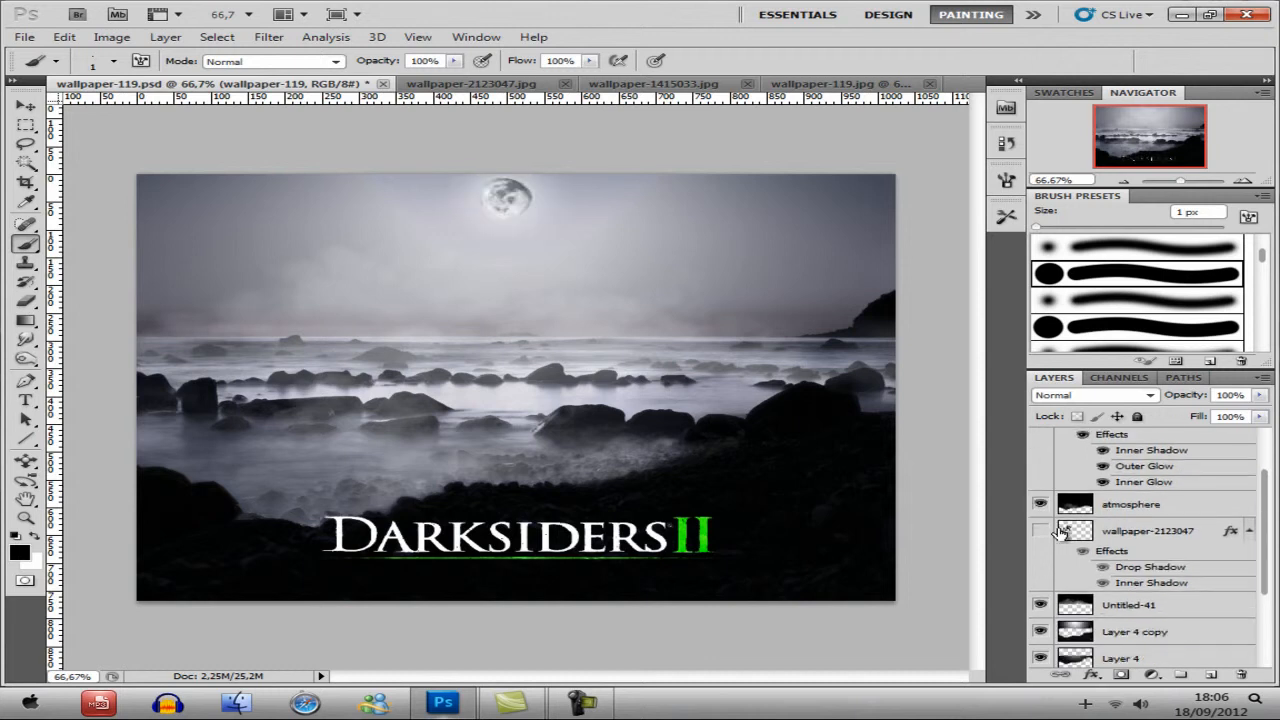
click(1040, 531)
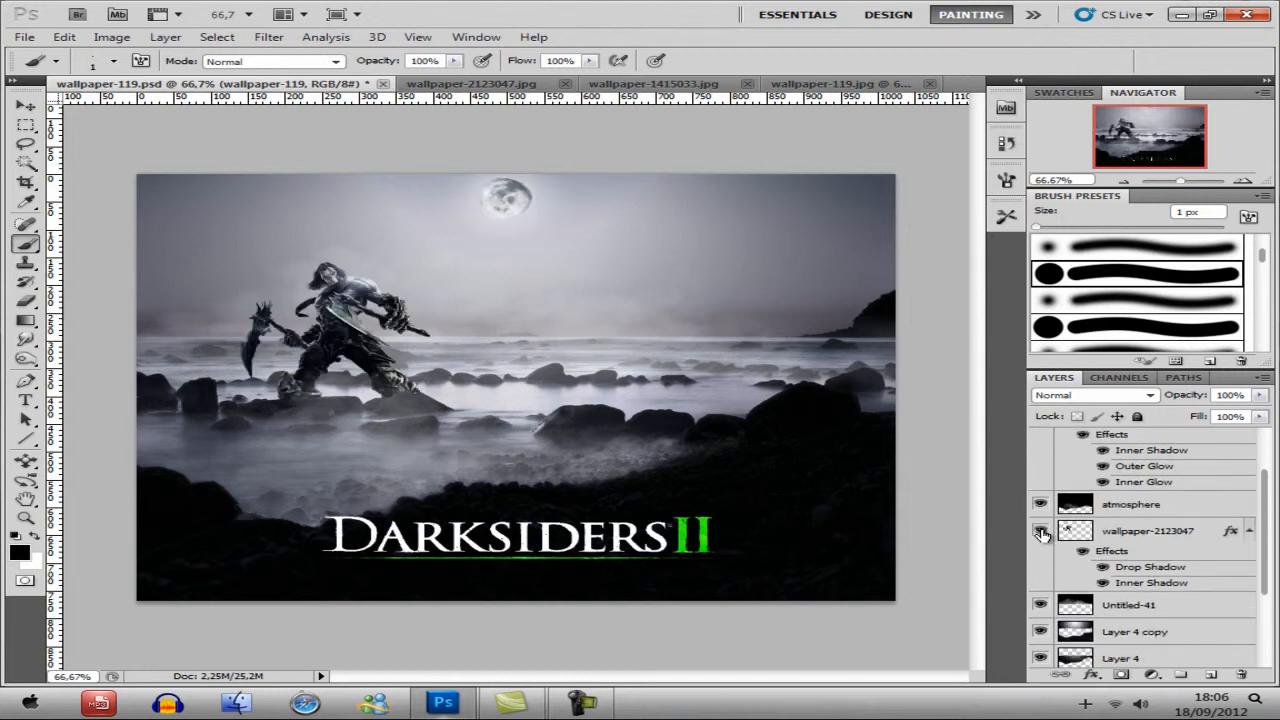
click(1040, 531)
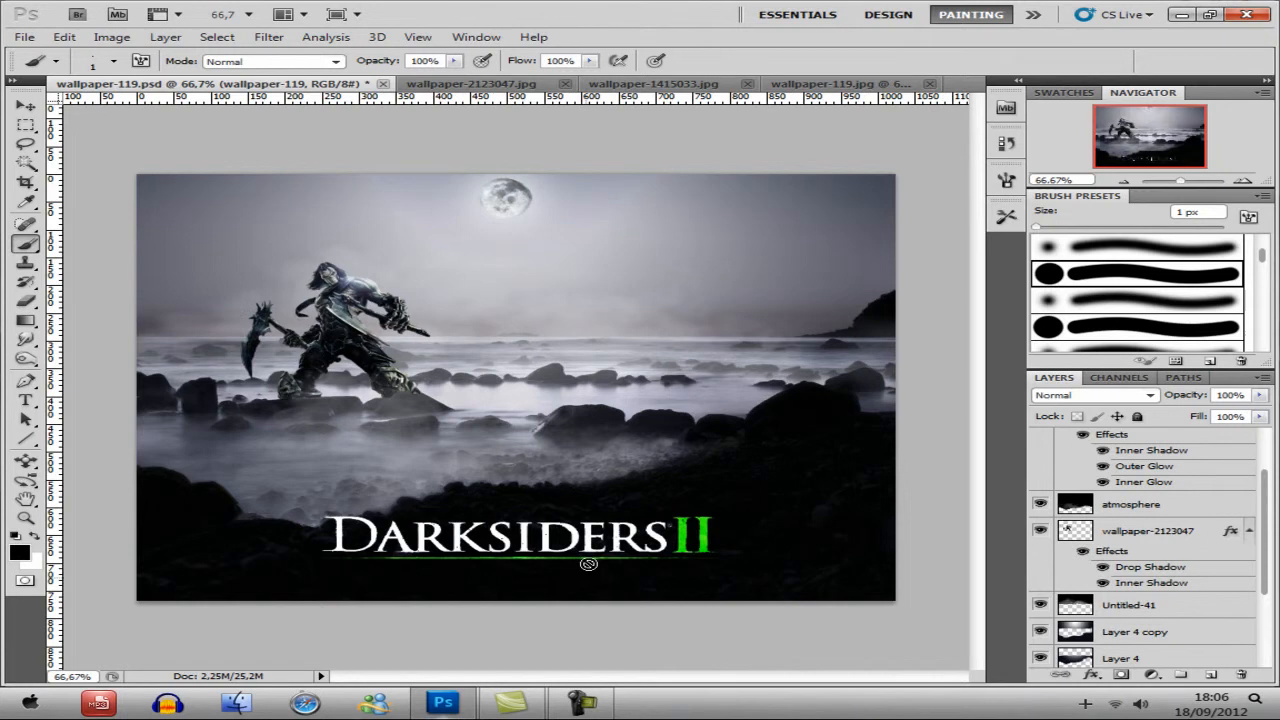
mouse_move(748, 518)
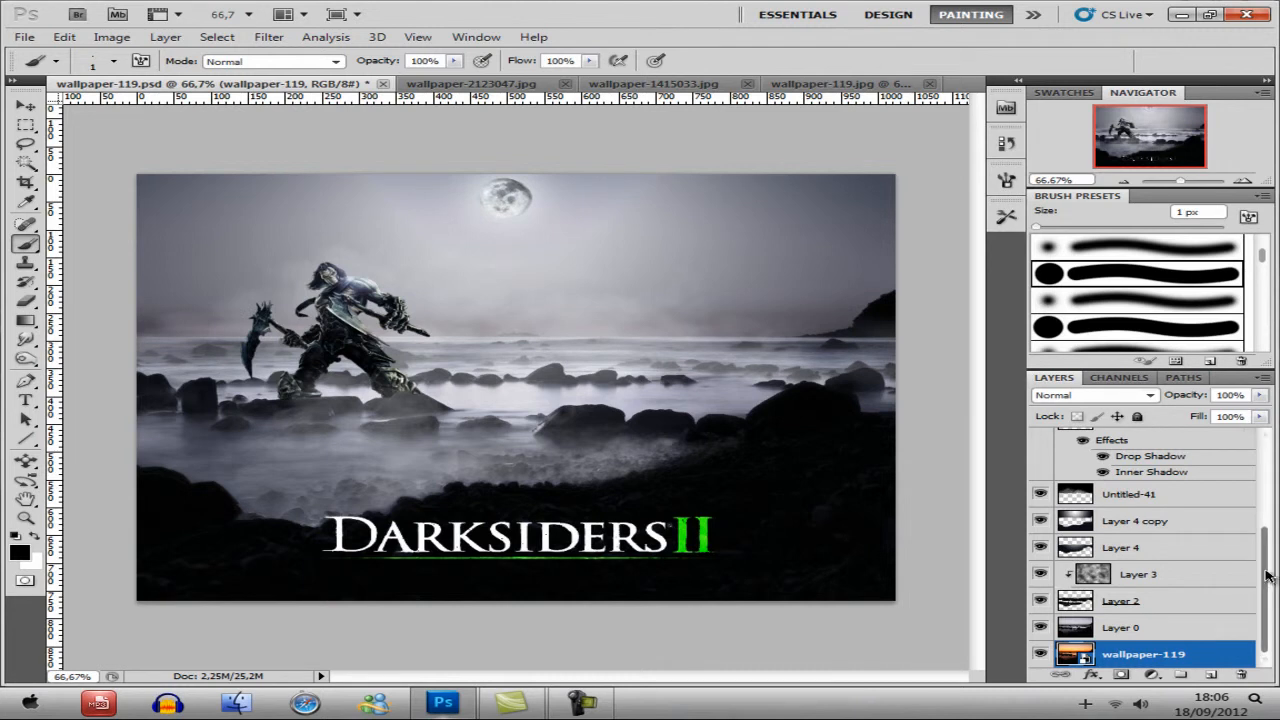
mouse_move(1017, 398)
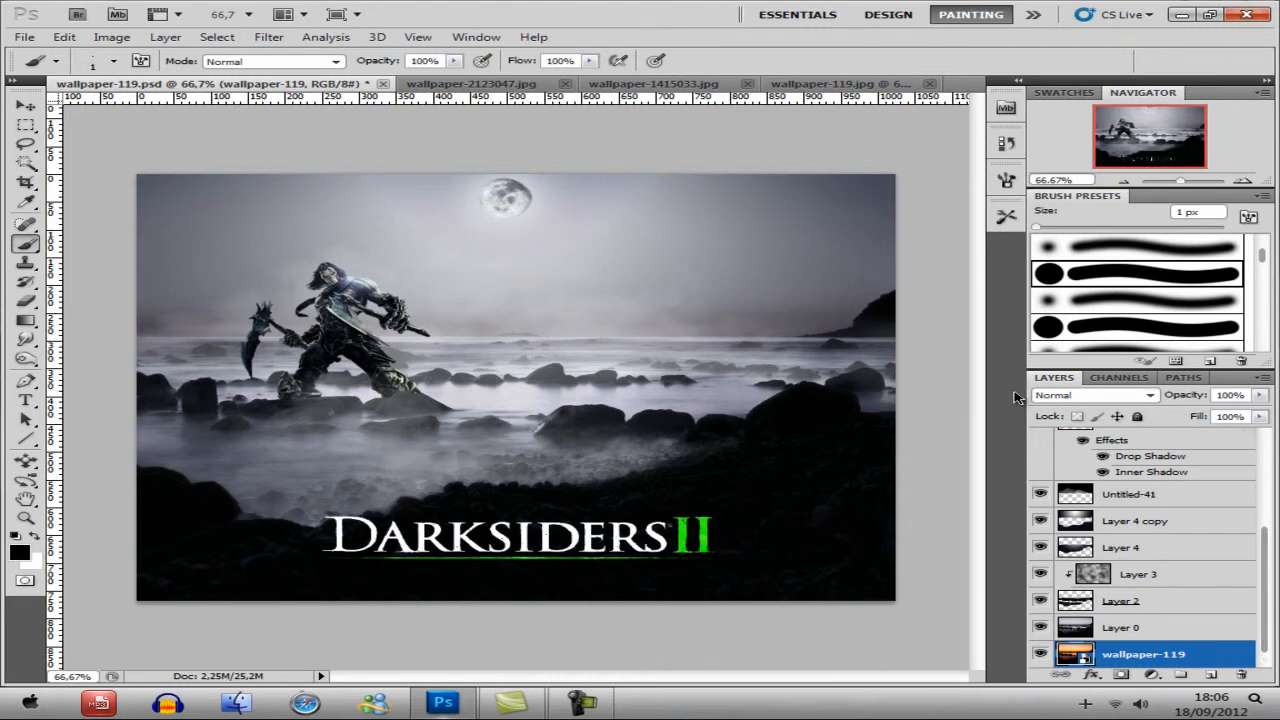
mouse_move(1225, 505)
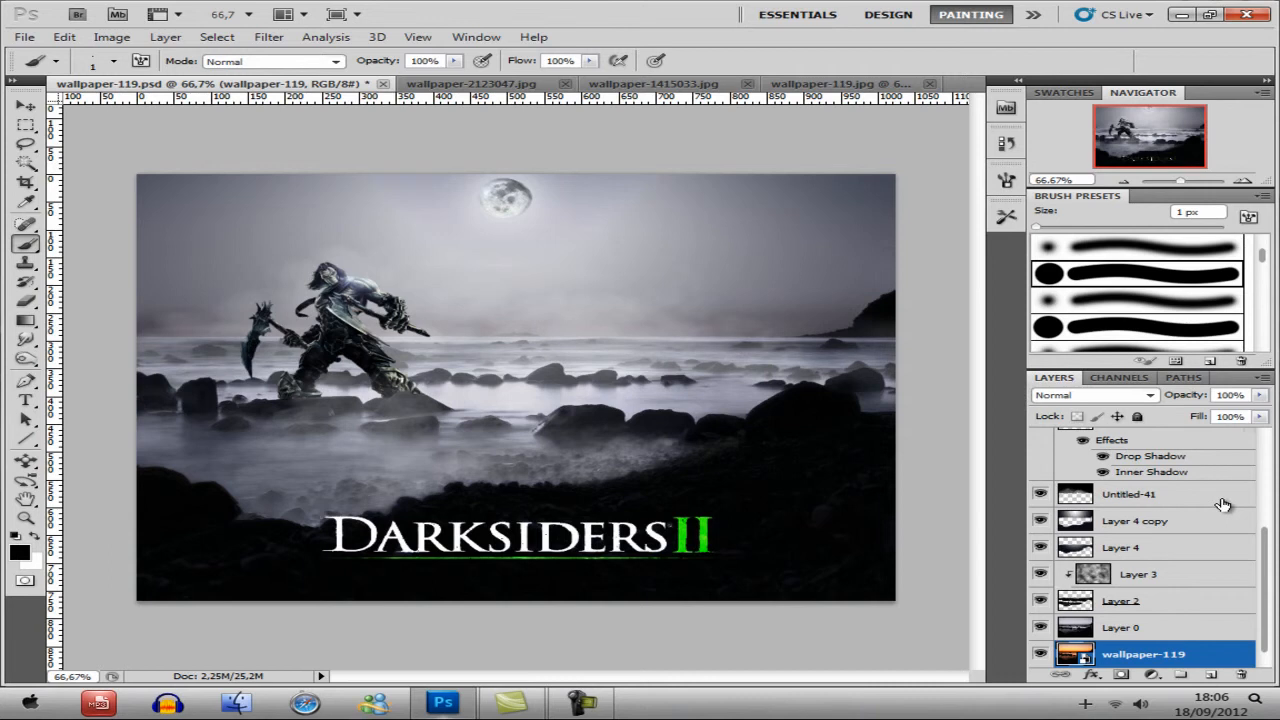